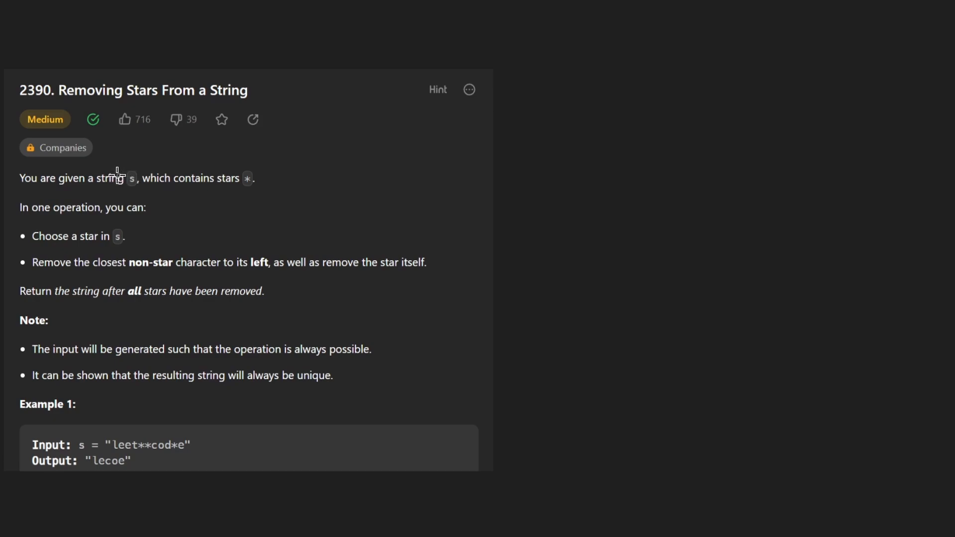
mouse_move(38, 103)
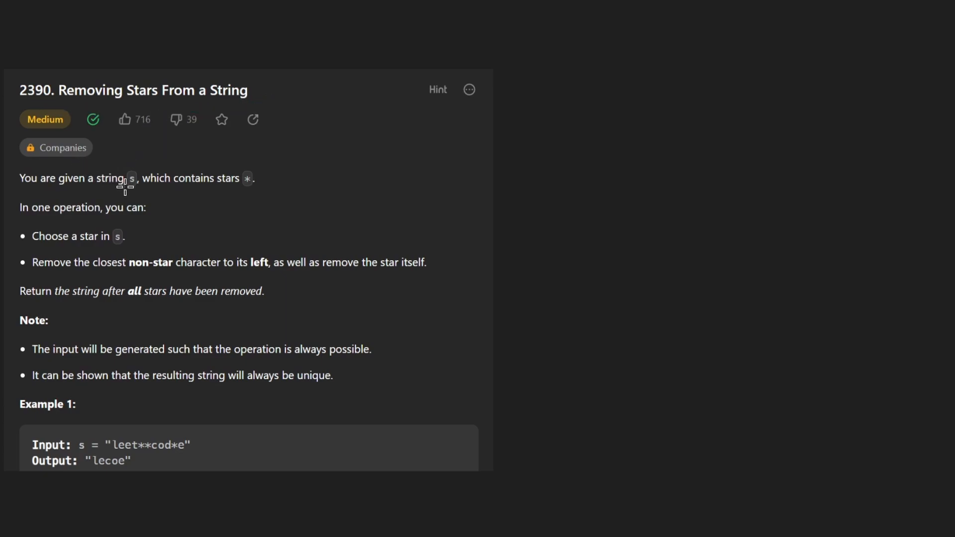
mouse_move(250, 171)
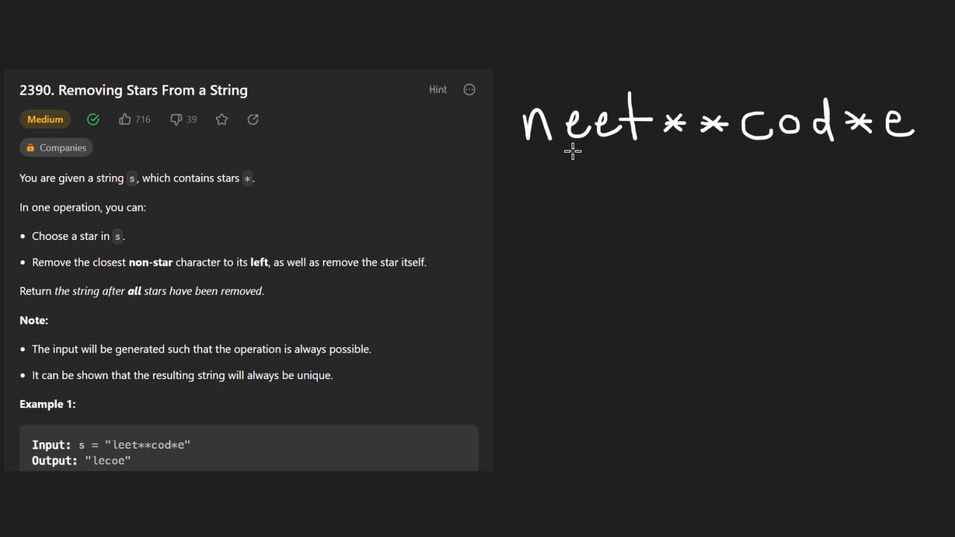
drag(673, 155, 628, 235)
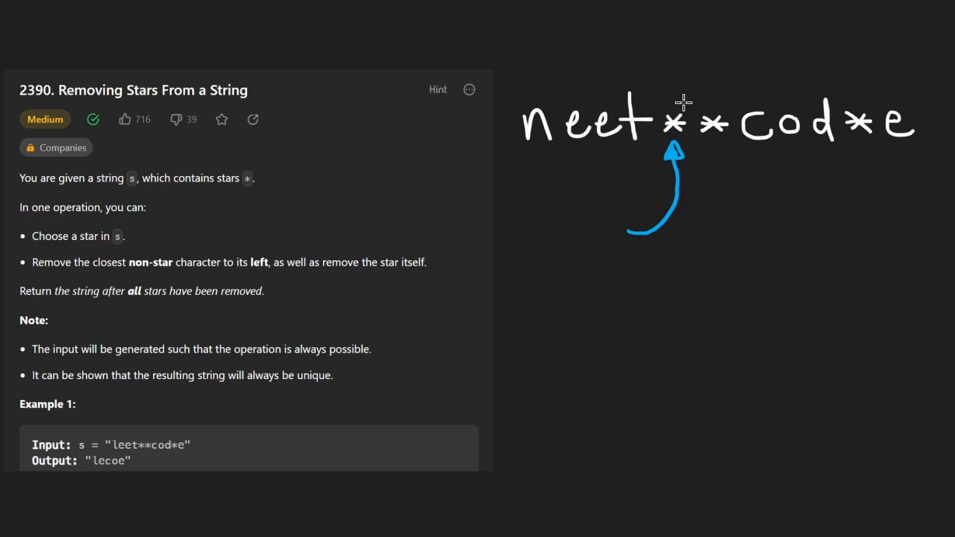
drag(680, 100, 633, 79)
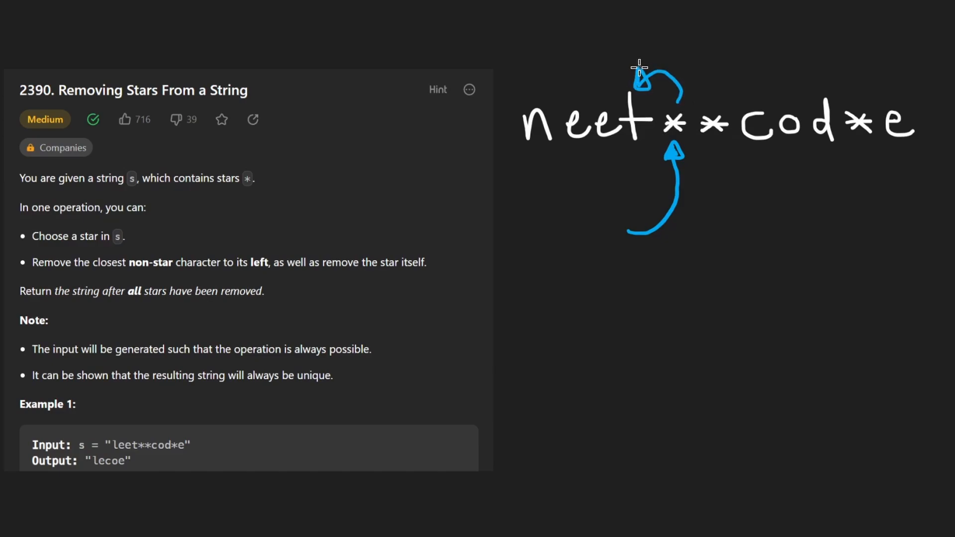
drag(640, 67, 676, 122)
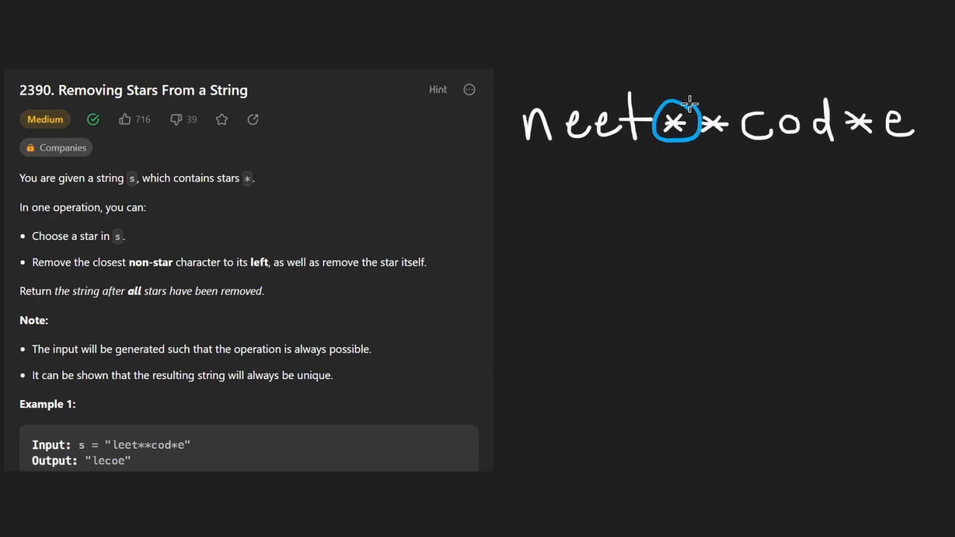
drag(628, 95, 652, 134)
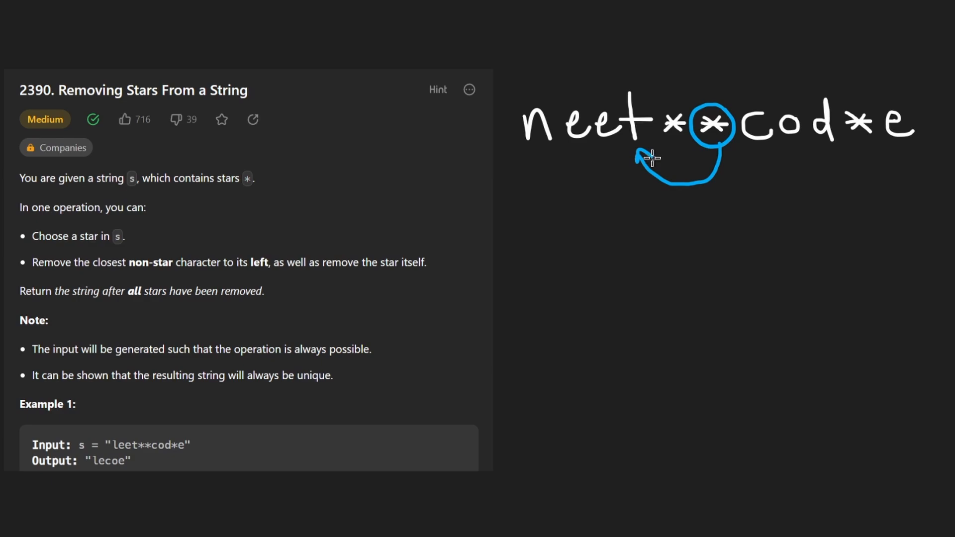
drag(652, 157, 640, 89)
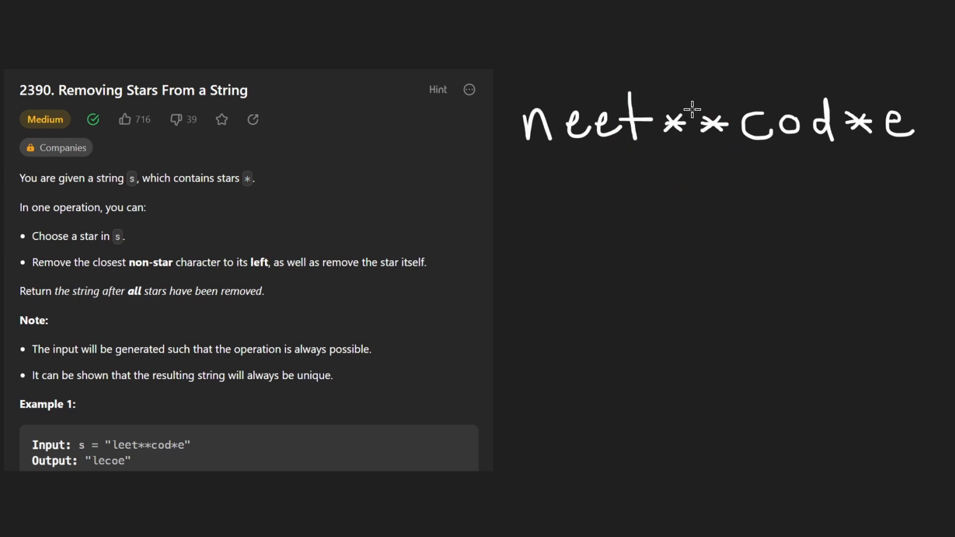
drag(662, 107, 692, 140)
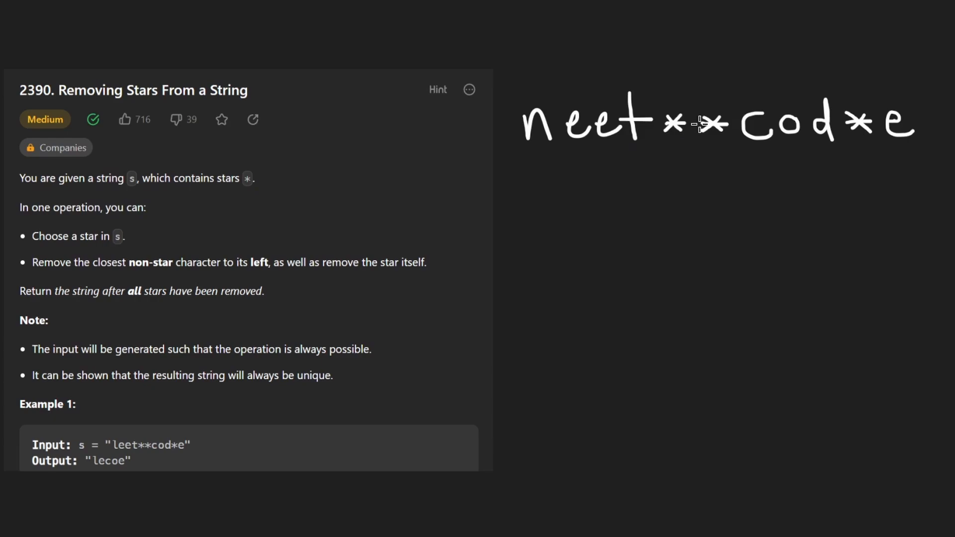
mouse_move(855, 96)
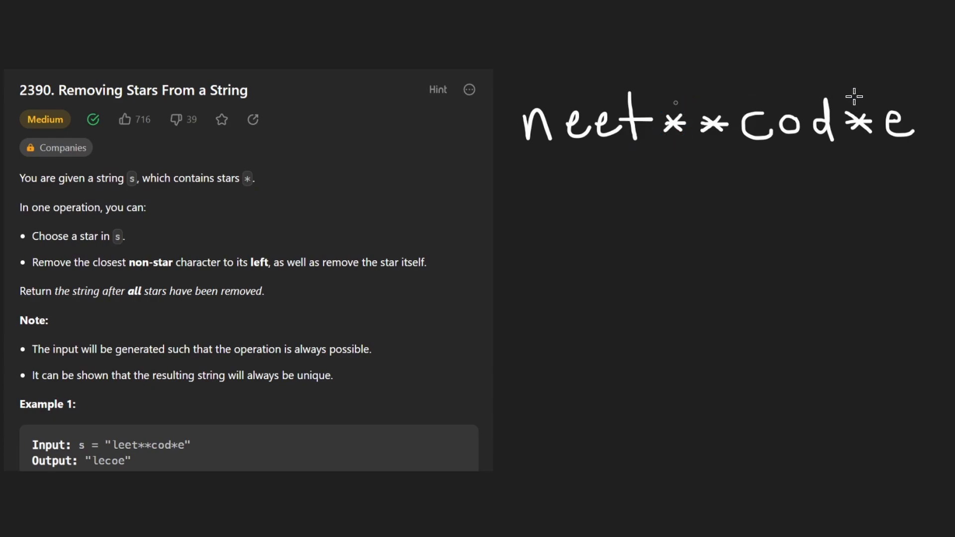
- Cross out the star-removed letters, sketch and erase annotations, then underline the first n
drag(853, 97, 820, 176)
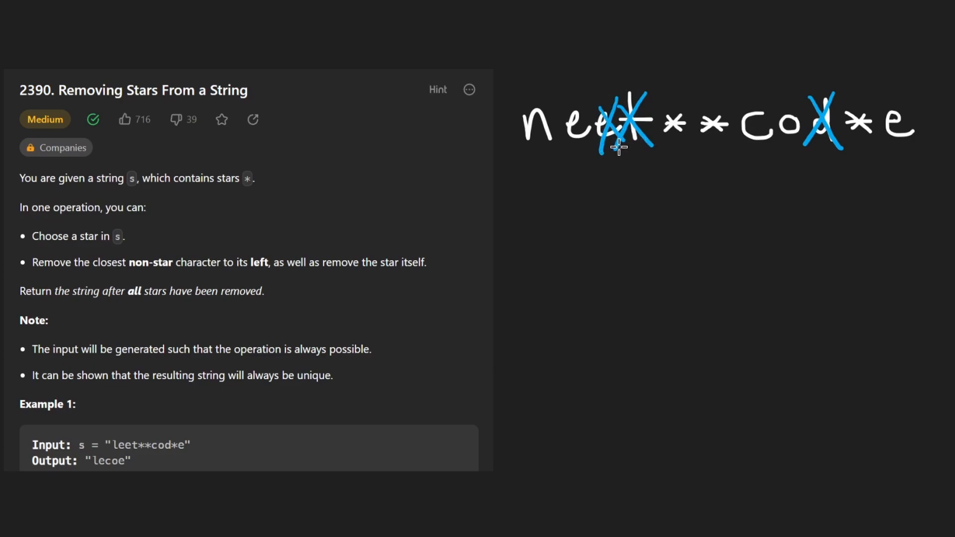
drag(618, 147, 533, 87)
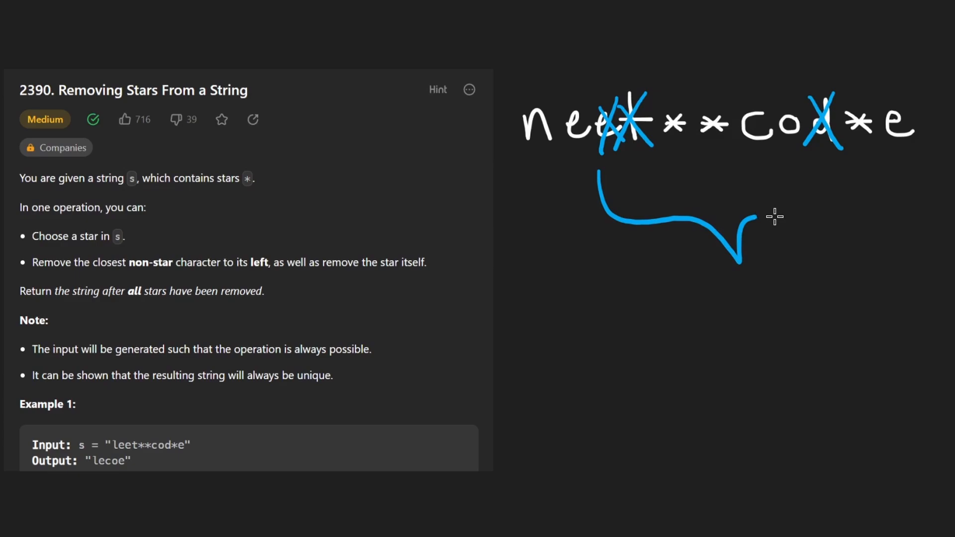
drag(753, 217, 871, 178)
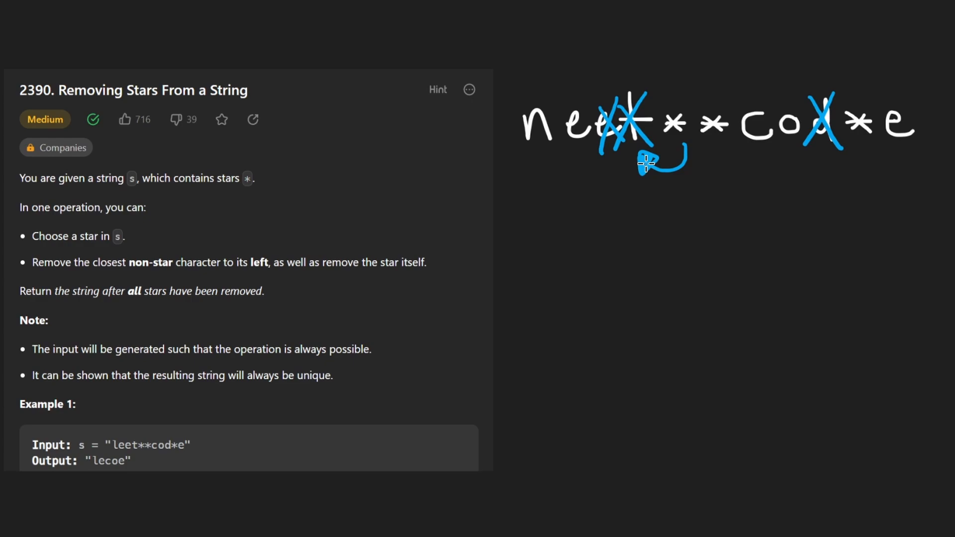
drag(643, 168, 689, 149)
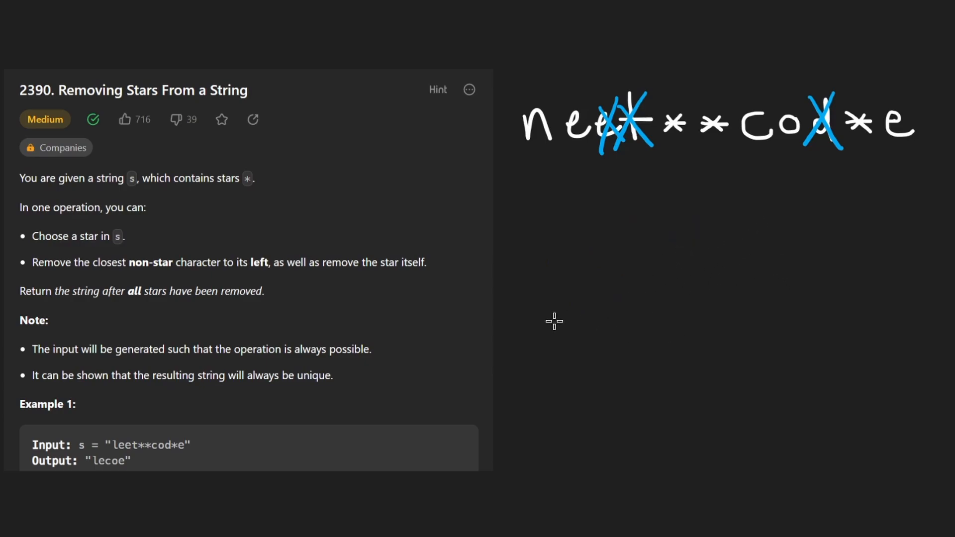
drag(628, 307, 747, 220)
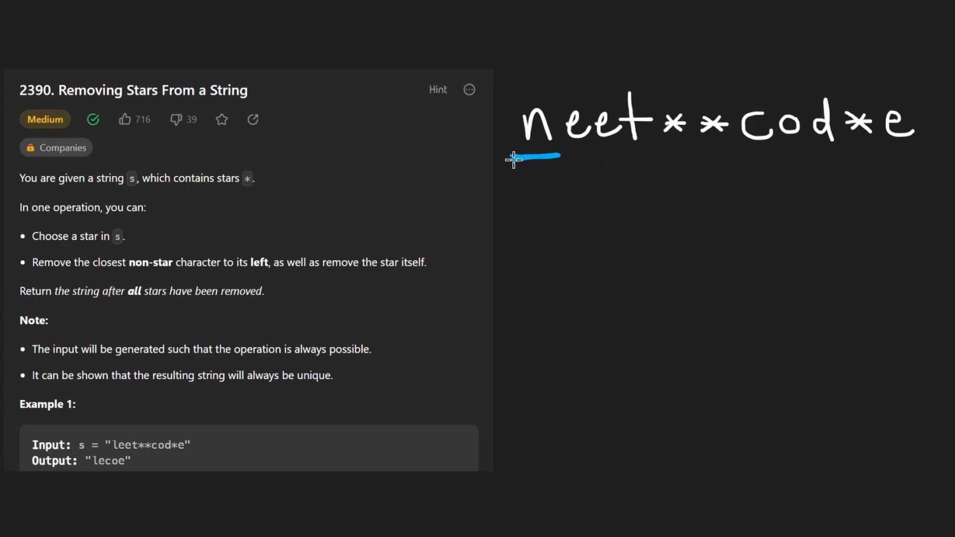
- Trace pushes and red pops in a drawn stack box, write 'ne coe', and circle lecoe
drag(512, 293, 902, 371)
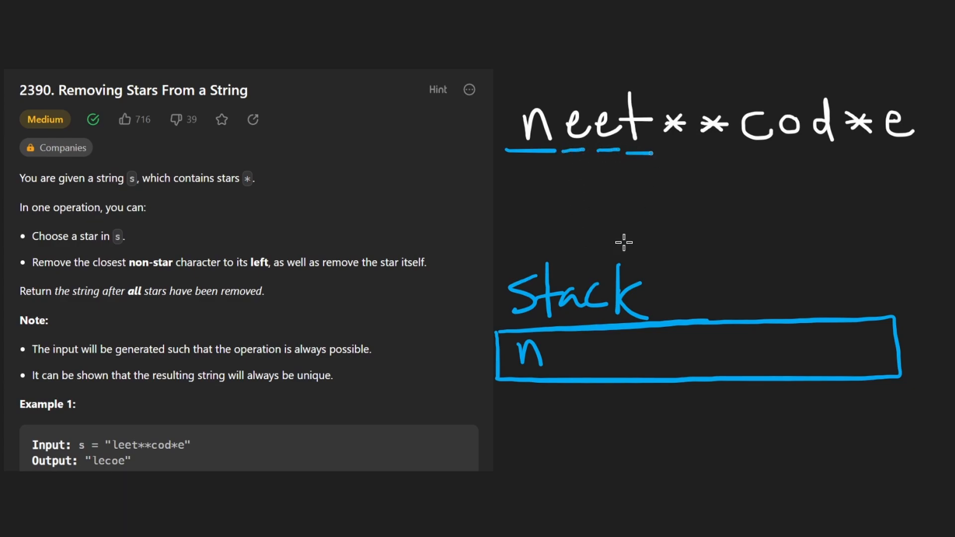
drag(549, 353, 643, 353)
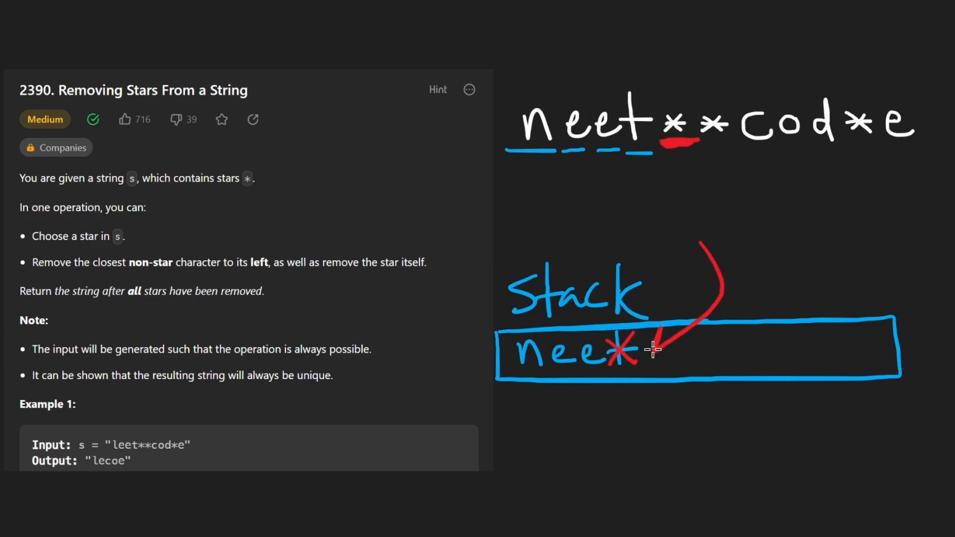
drag(670, 341, 823, 238)
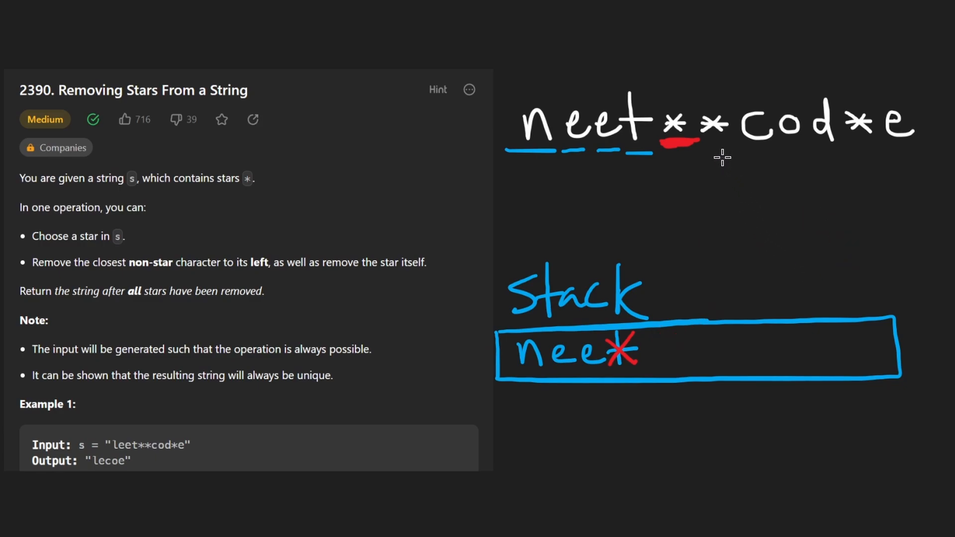
drag(700, 143, 737, 146)
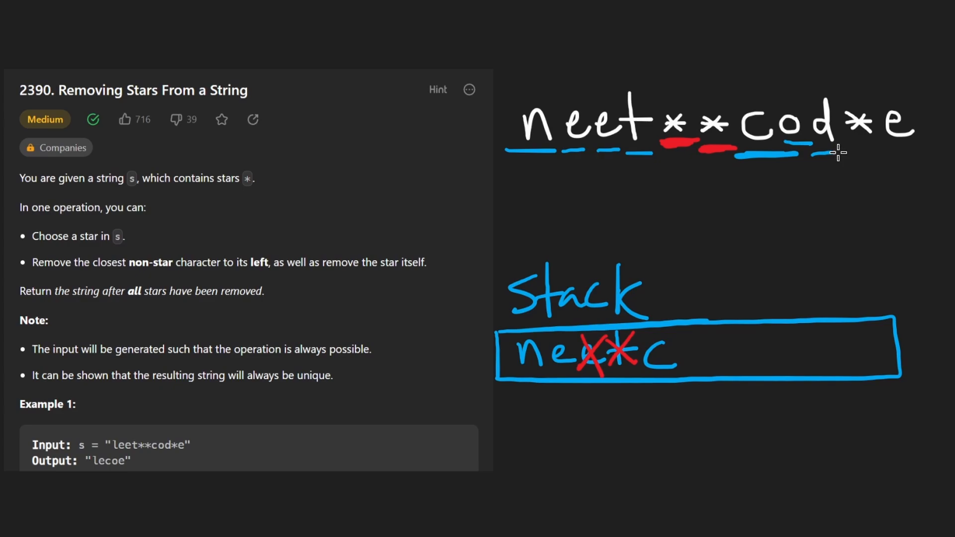
drag(658, 350, 731, 350)
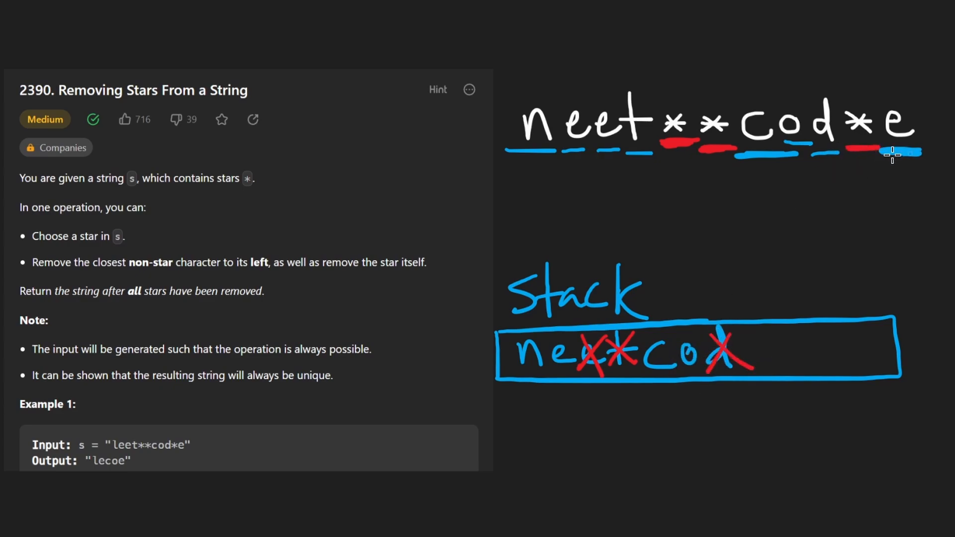
drag(878, 153, 786, 351)
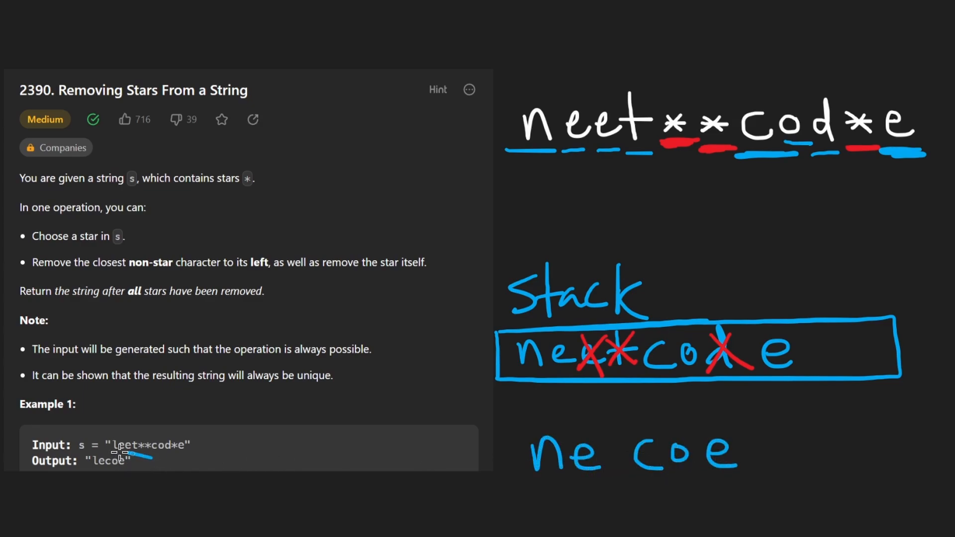
drag(73, 444, 147, 475)
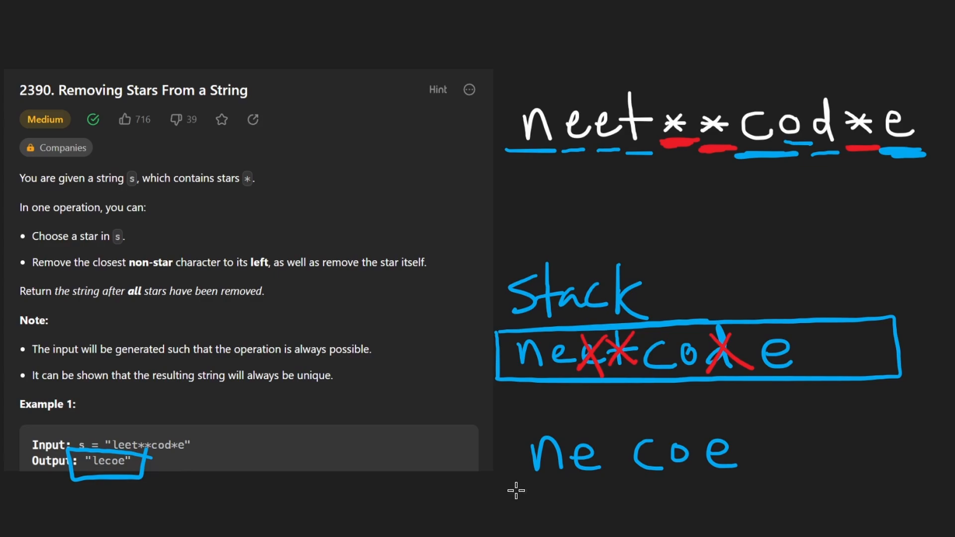
- Show the empty class Solution removeStars stub in the code editor
drag(508, 489, 579, 489)
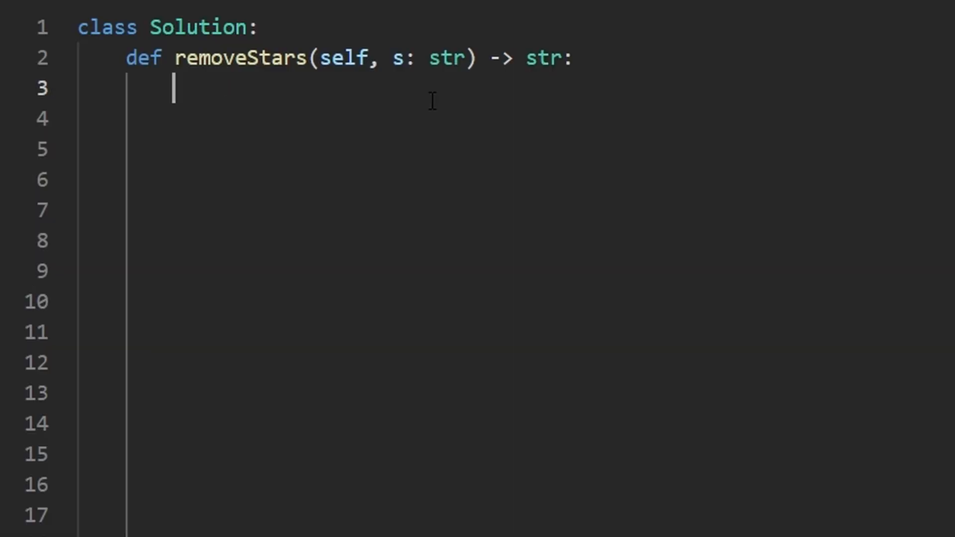
- Add stack = [], delete the stray s = "" line and experiment with sample items
text(stack = [])
click(563, 119)
text(s =)
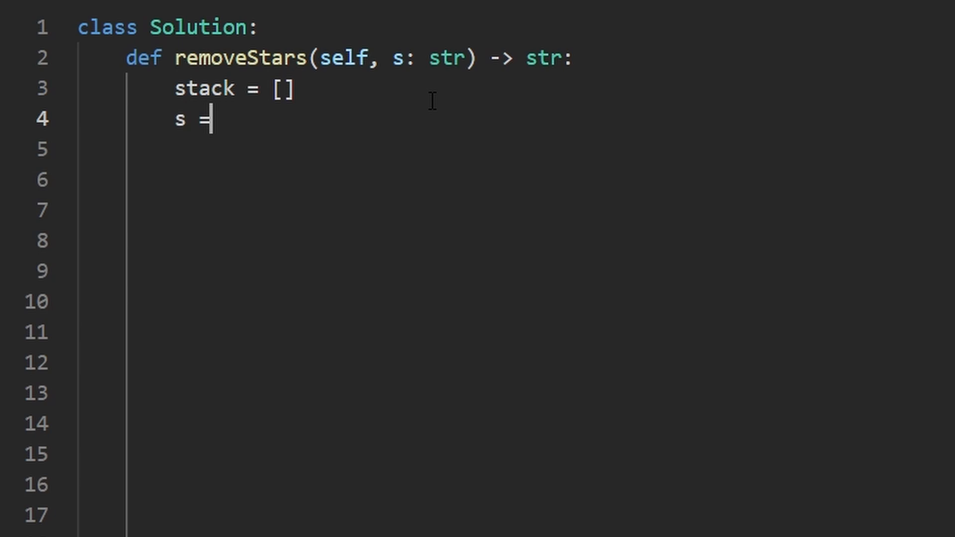
text("")
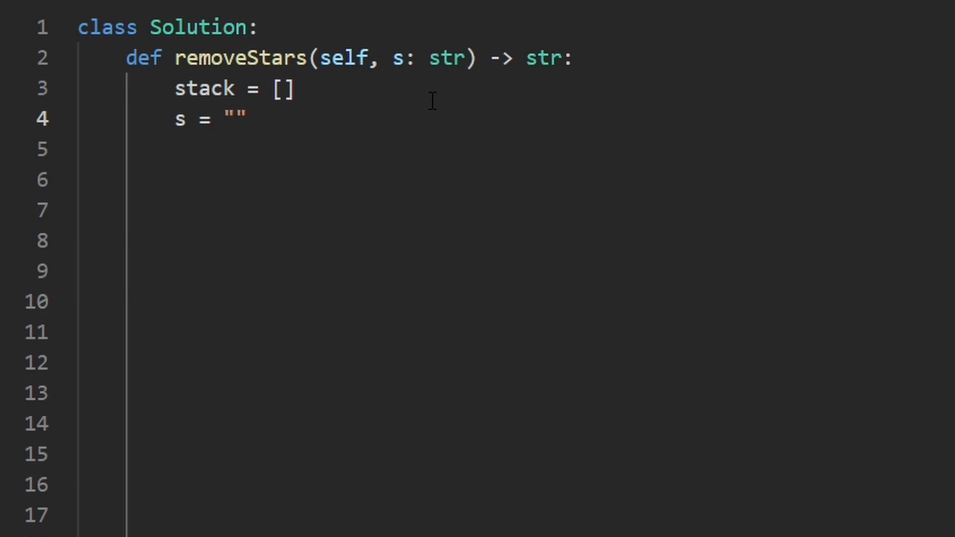
text(+ "a")
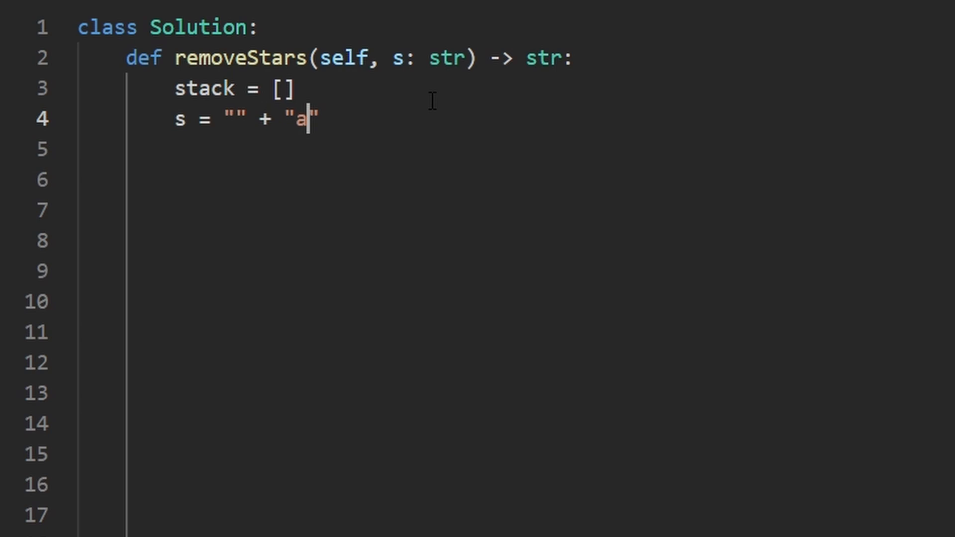
key(Backspace)
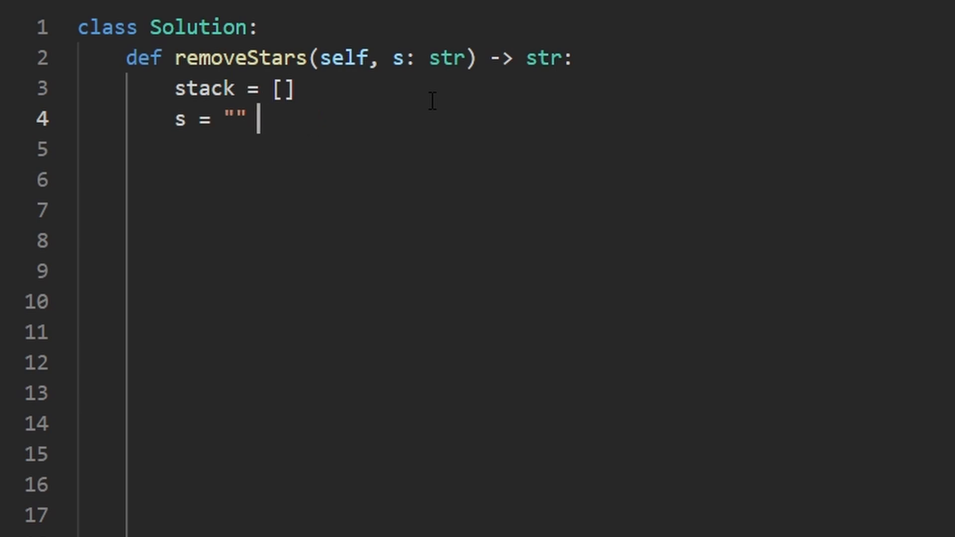
text(o())
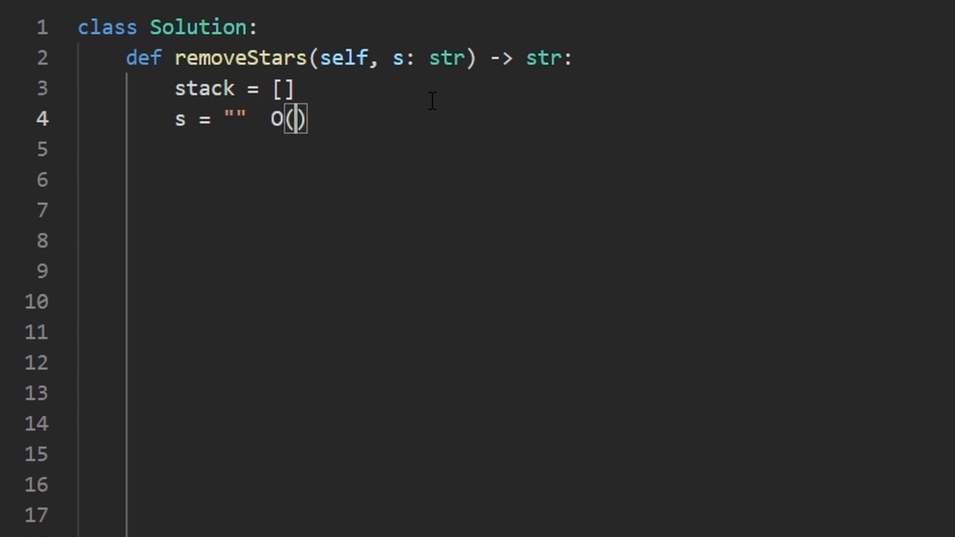
text(n)
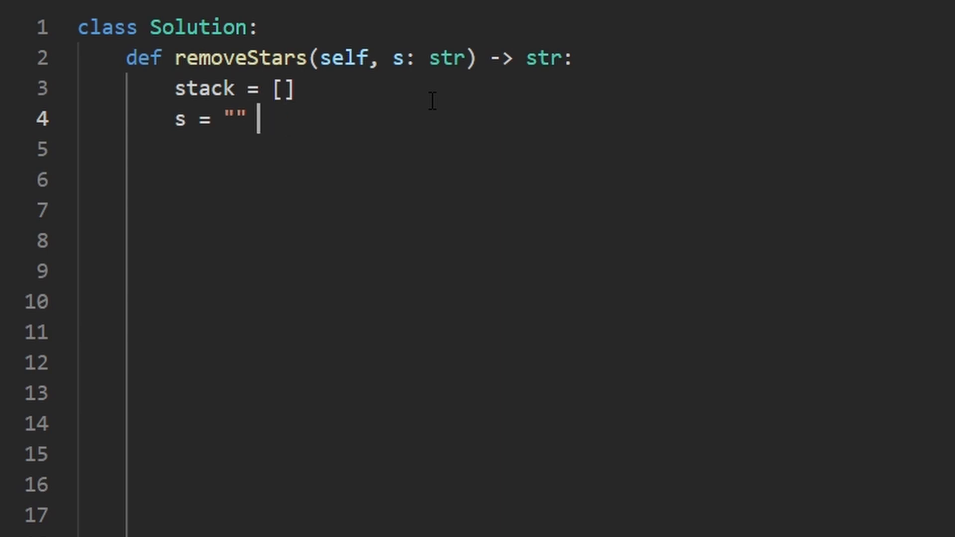
key(ctrl+shift+k)
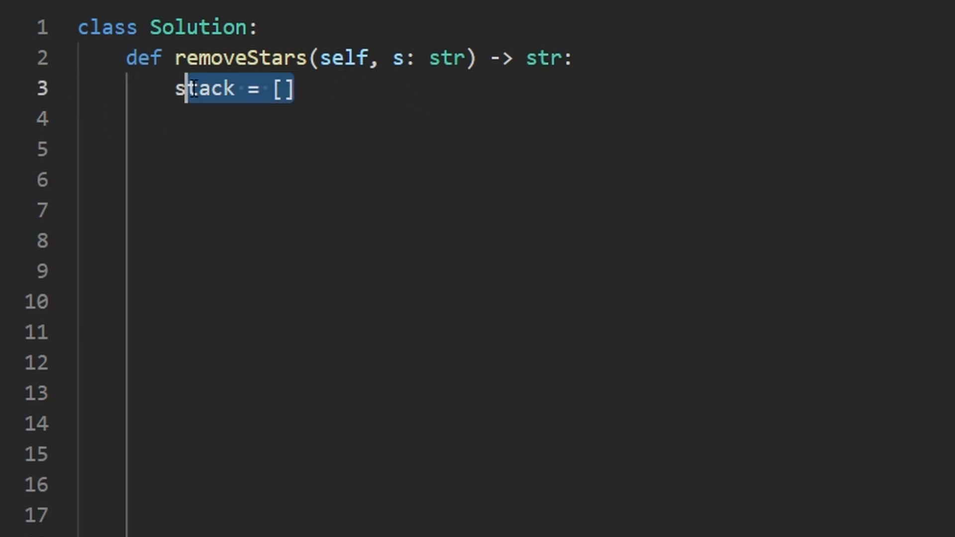
text("a")
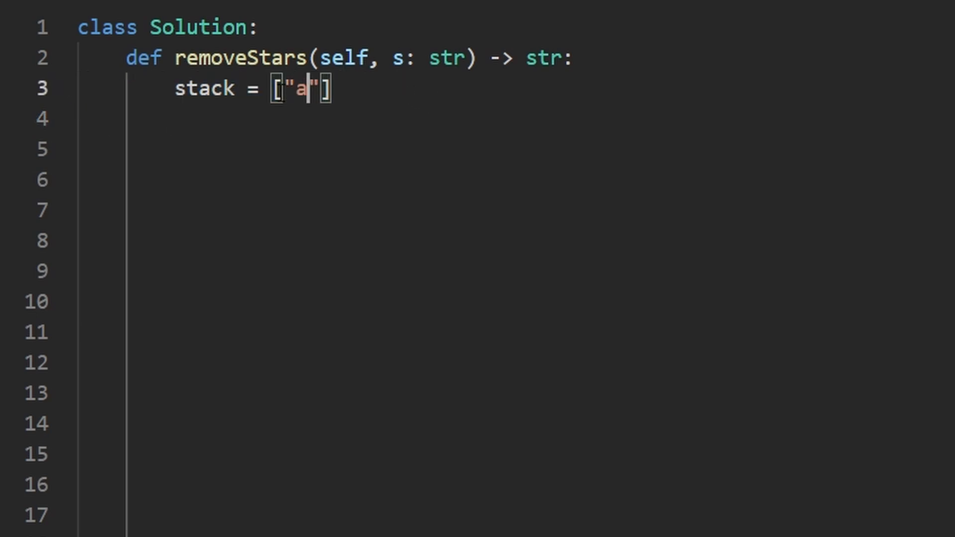
text(, "")
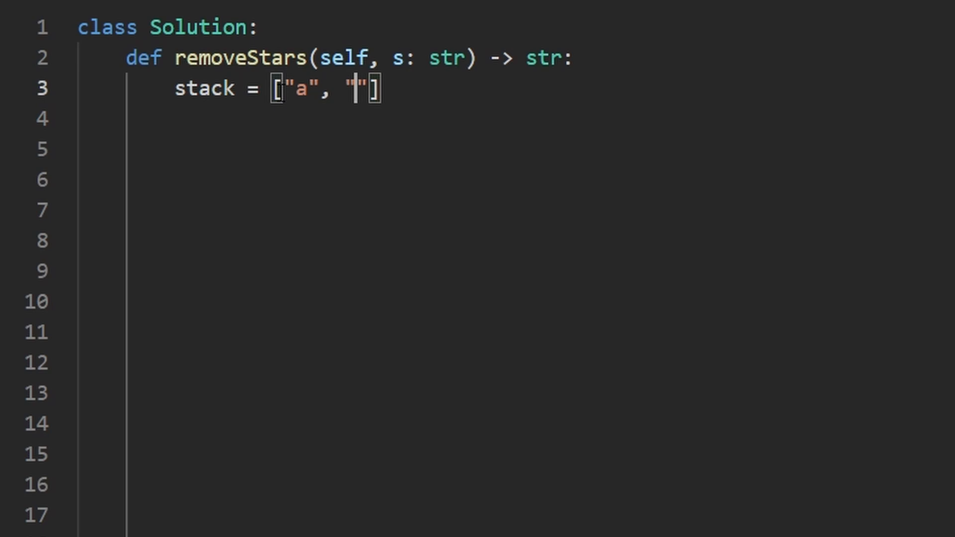
text(b)
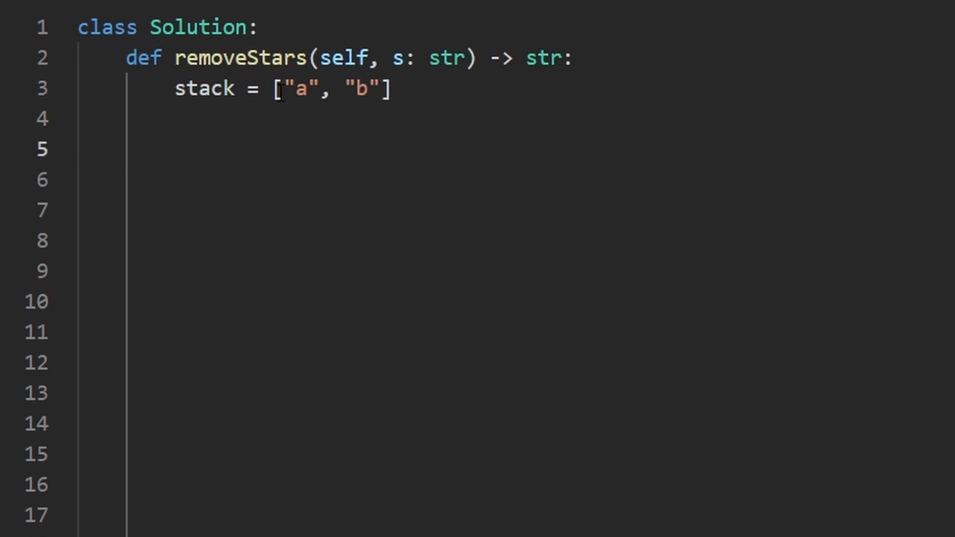
- Add return "".join(stack) and select the sample b list item for removal
text(return)
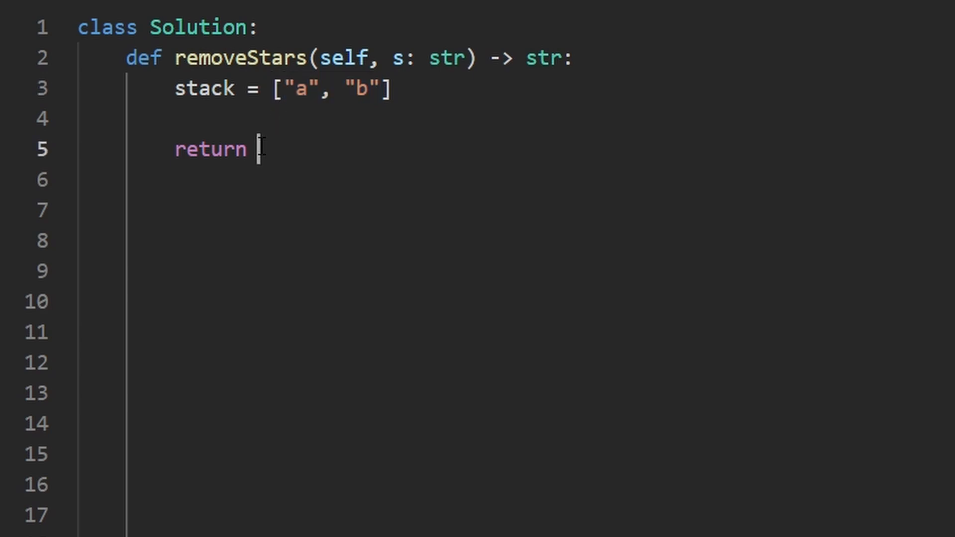
text("".)
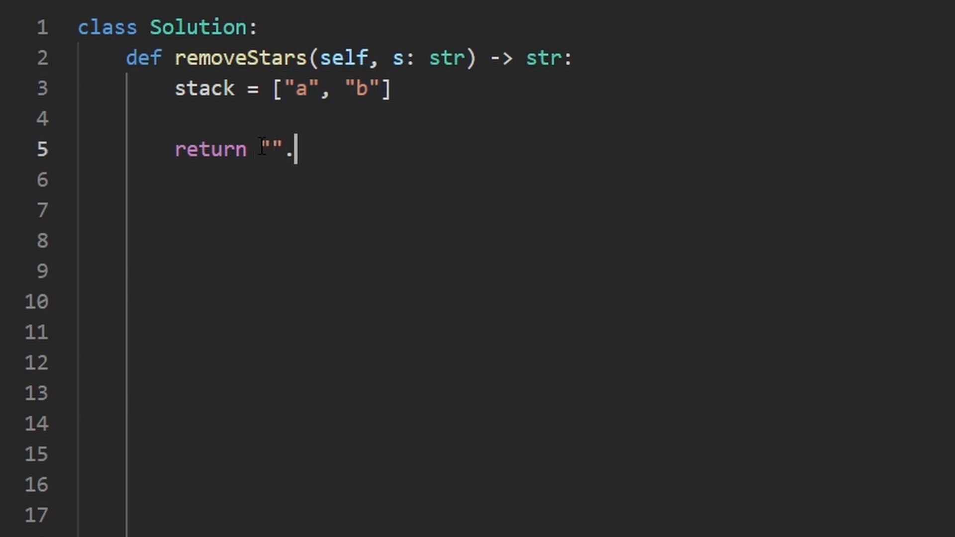
text(j)
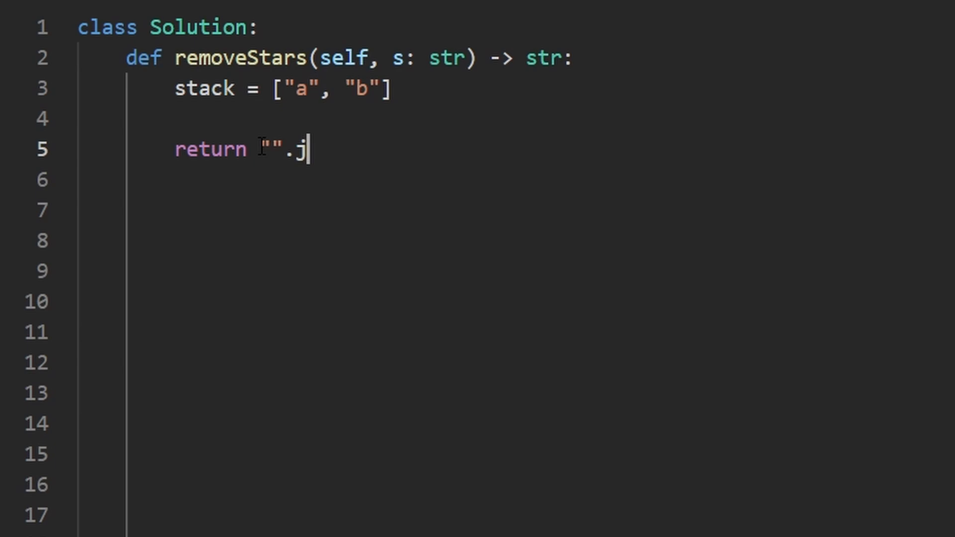
text(oin())
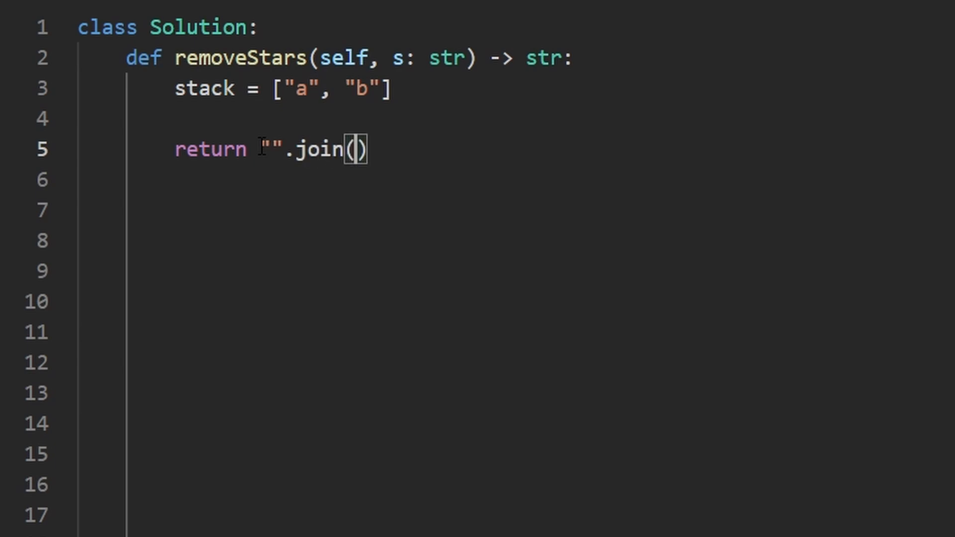
text(stack)
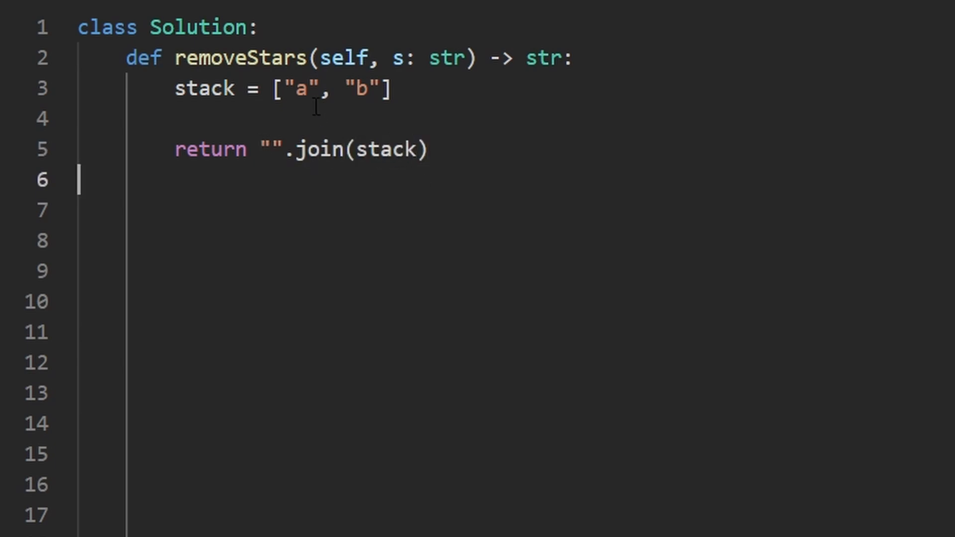
double_click(363, 89)
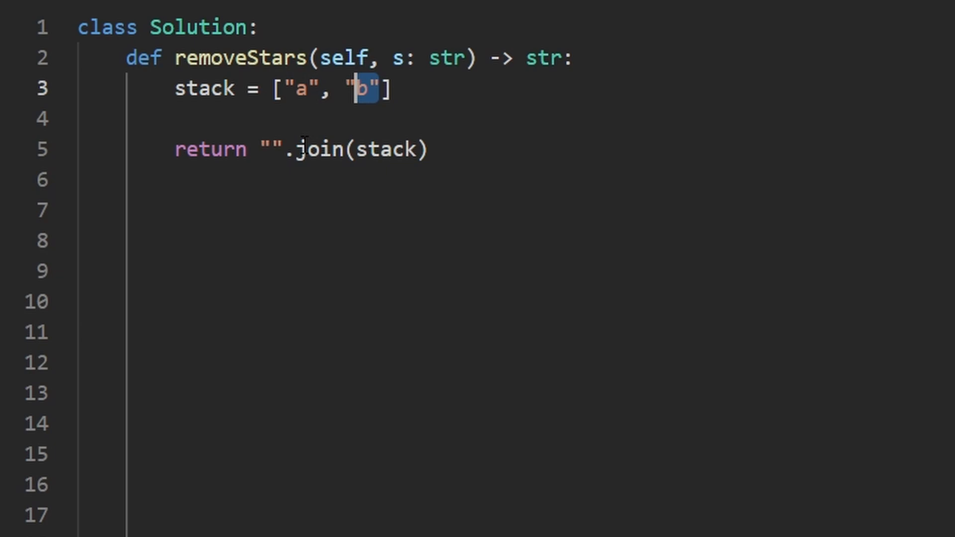
right_click(269, 149)
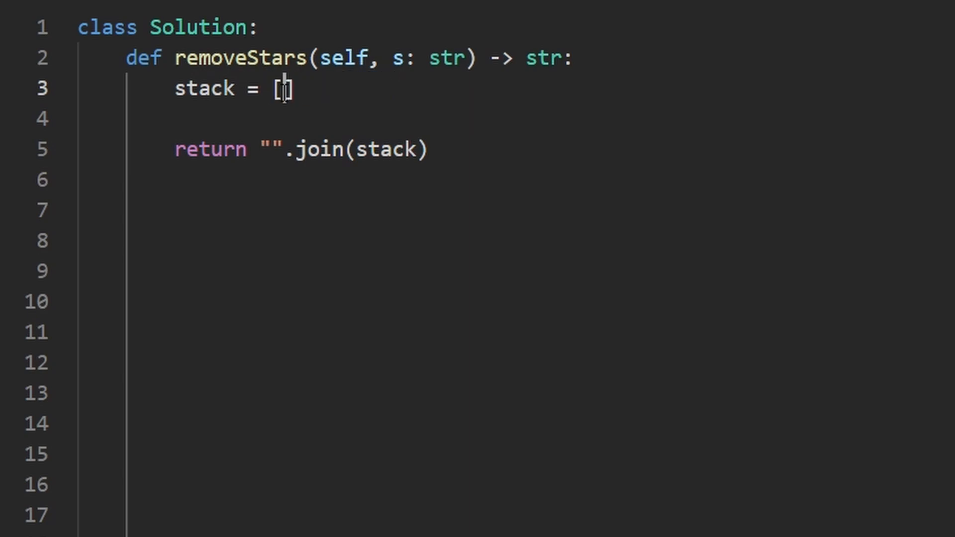
- Insert 'for c in s' popping on c == "*" and otherwise calling stack.append(c)
key(Enter)
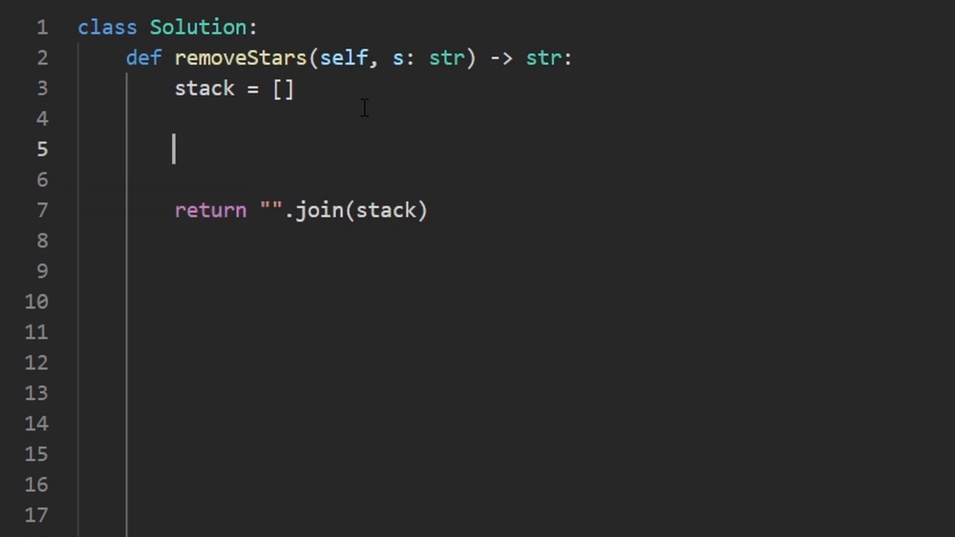
text(for c in)
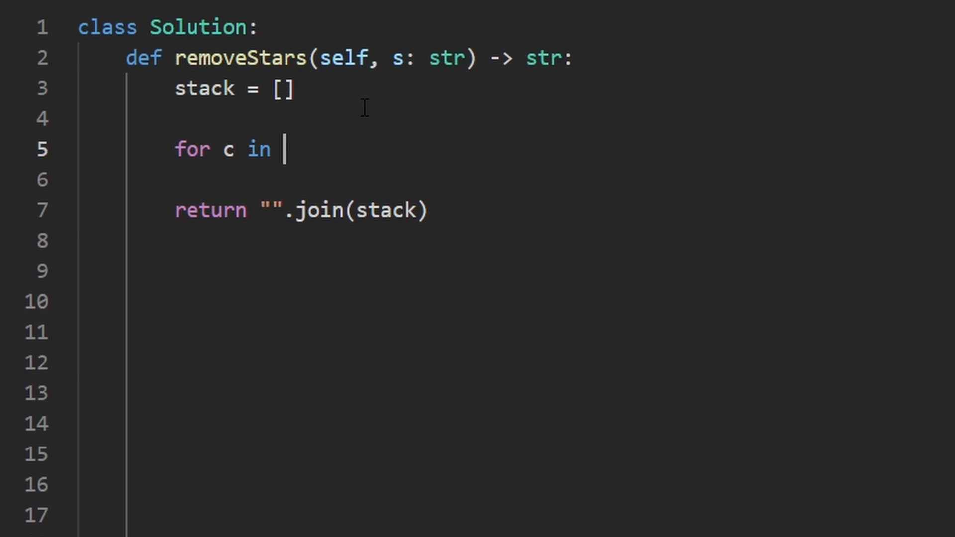
text(s:)
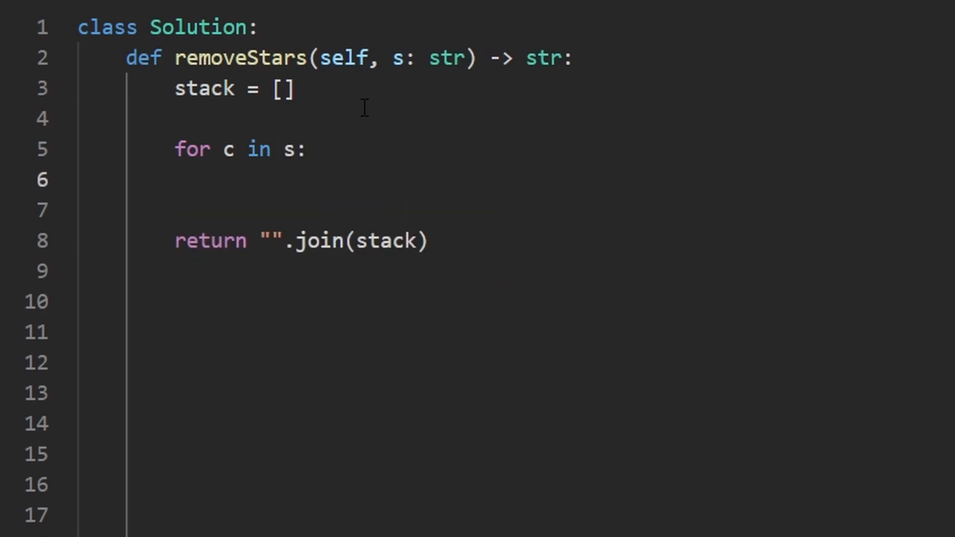
text(if)
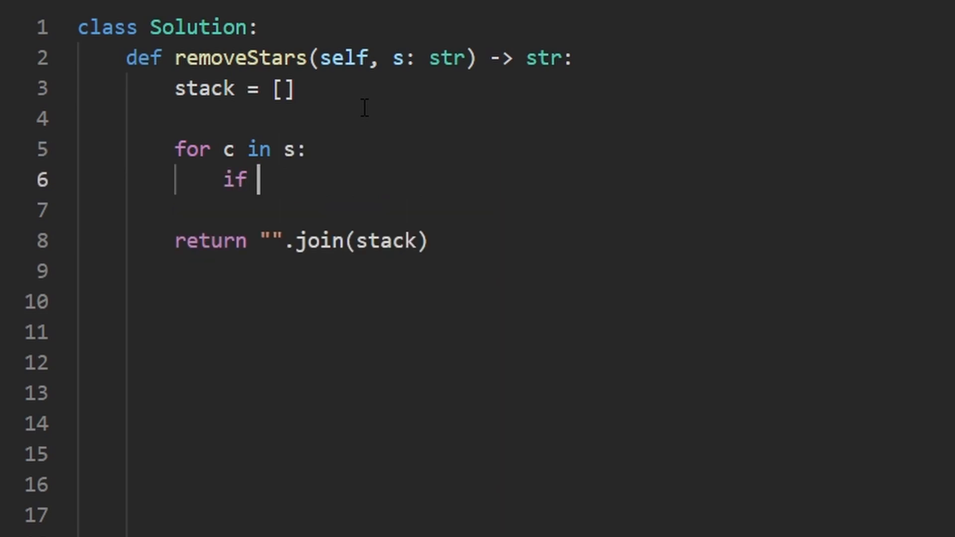
text(c == "*")
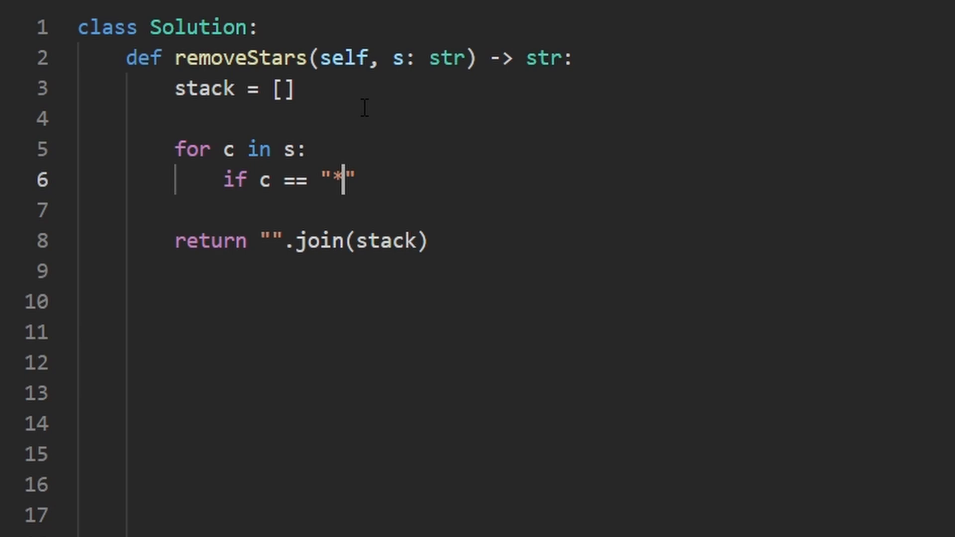
text(:)
text(else:)
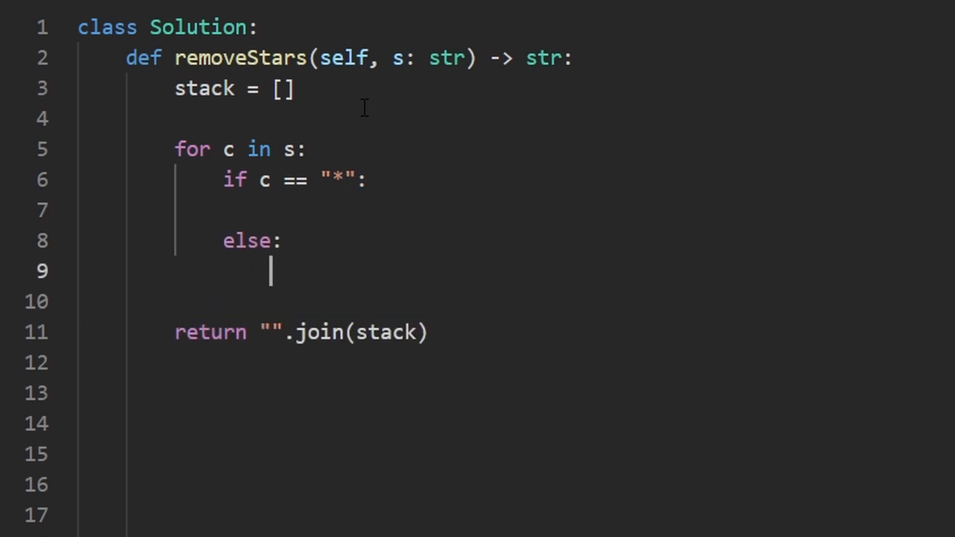
text(stack.append)
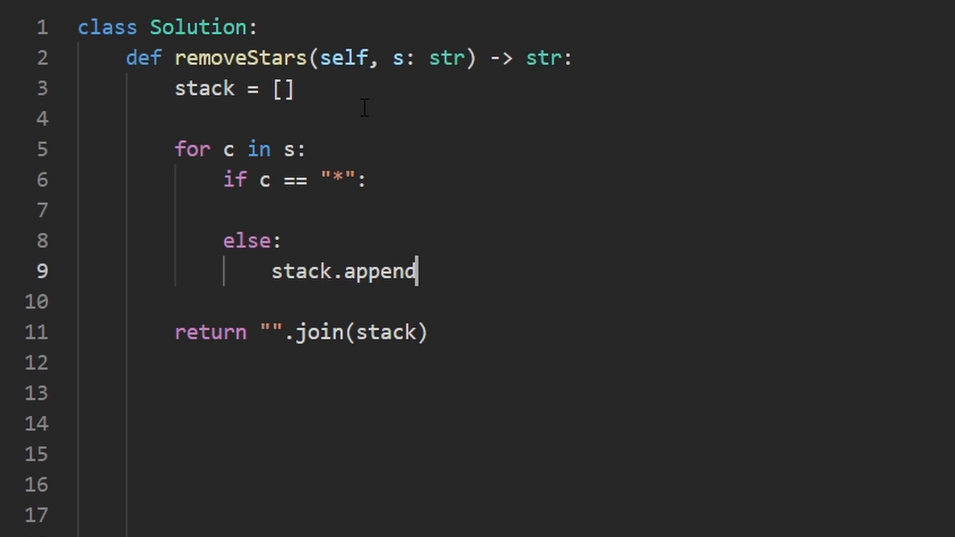
text((c))
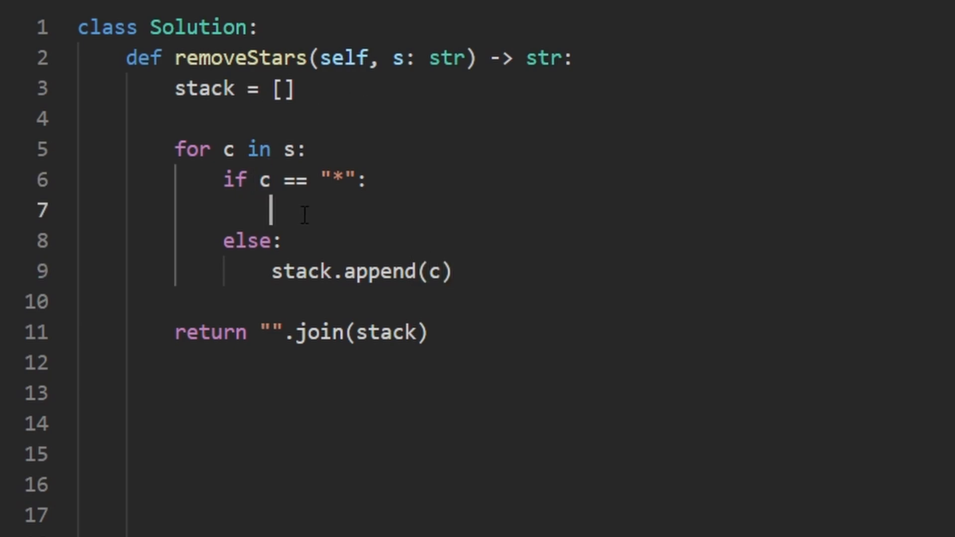
text(stack.p)
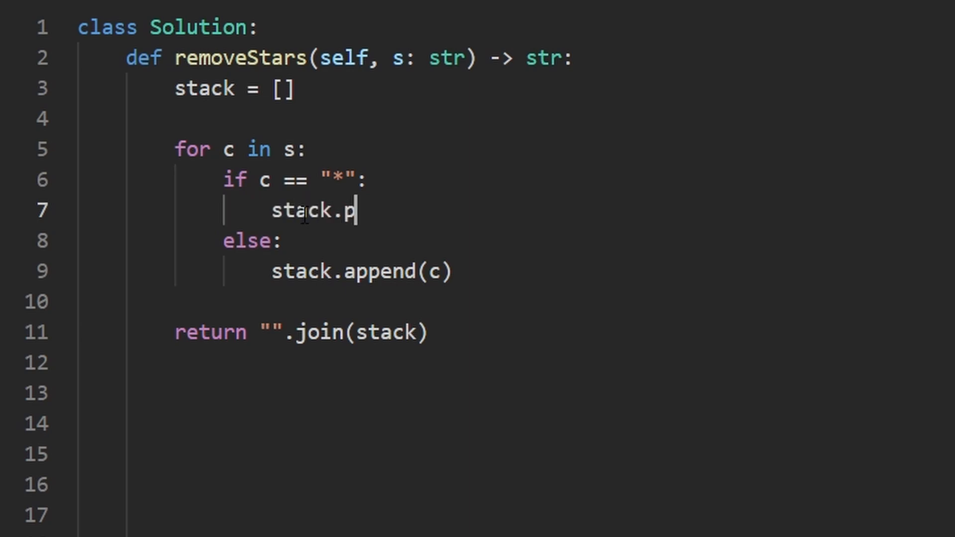
text(op())
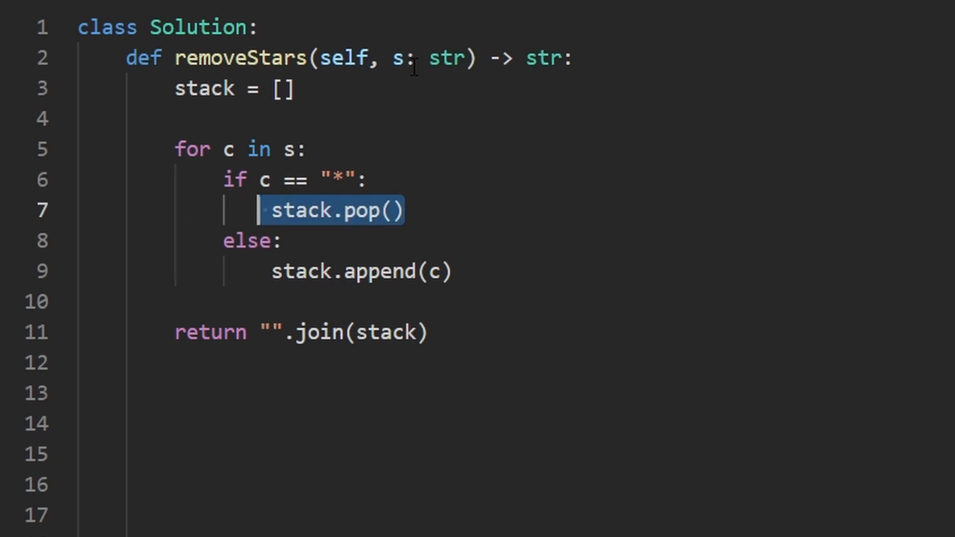
click(334, 179)
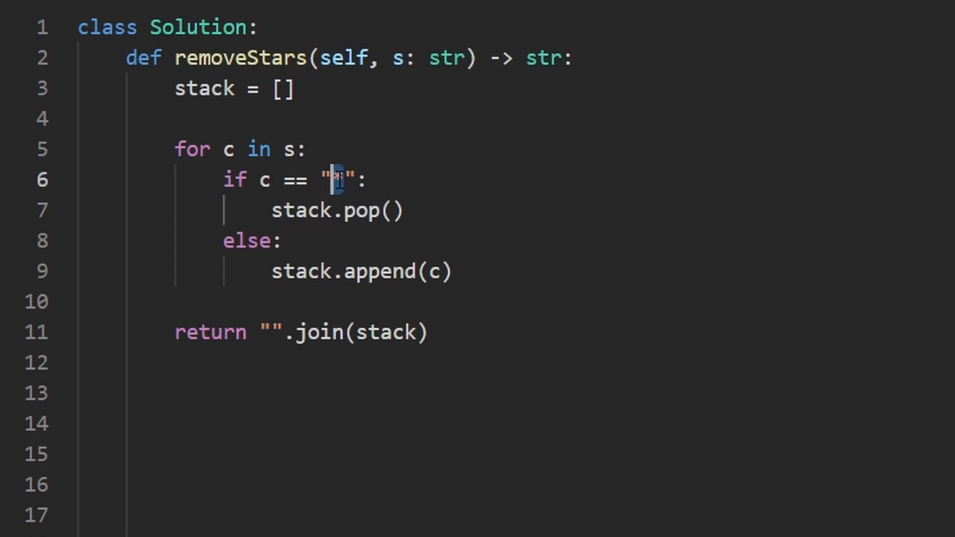
text(*)
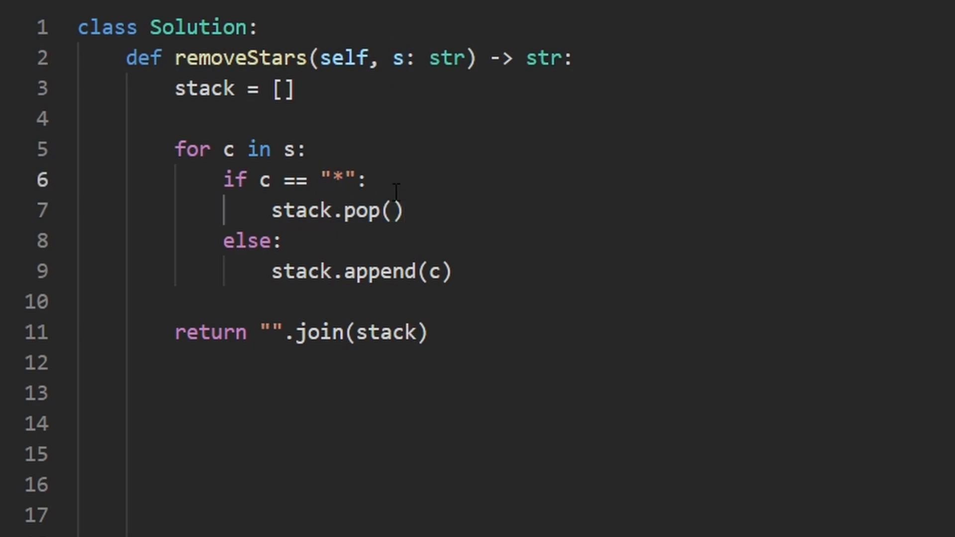
- Change the star branch to 'stack and stack.pop()' and highlight the stack guard
text(if stack)
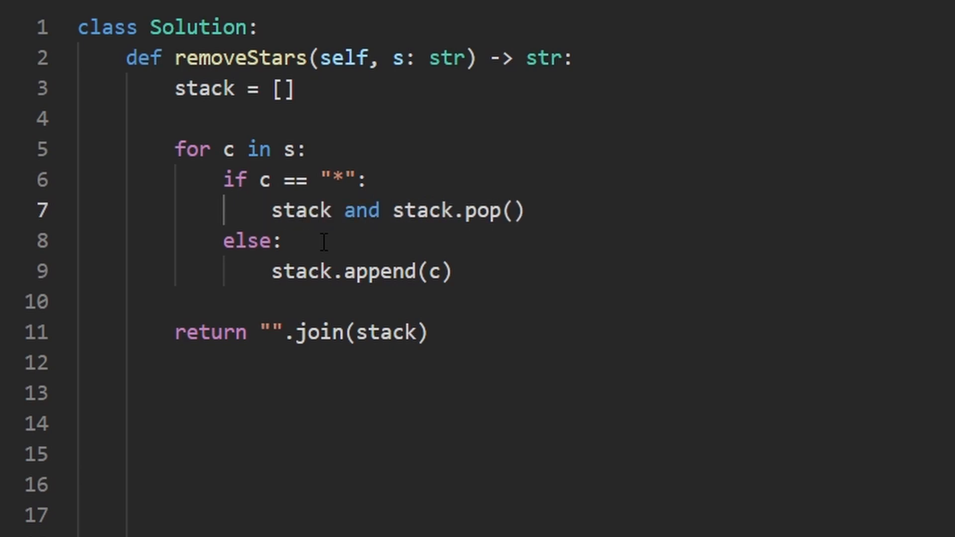
drag(273, 210, 523, 210)
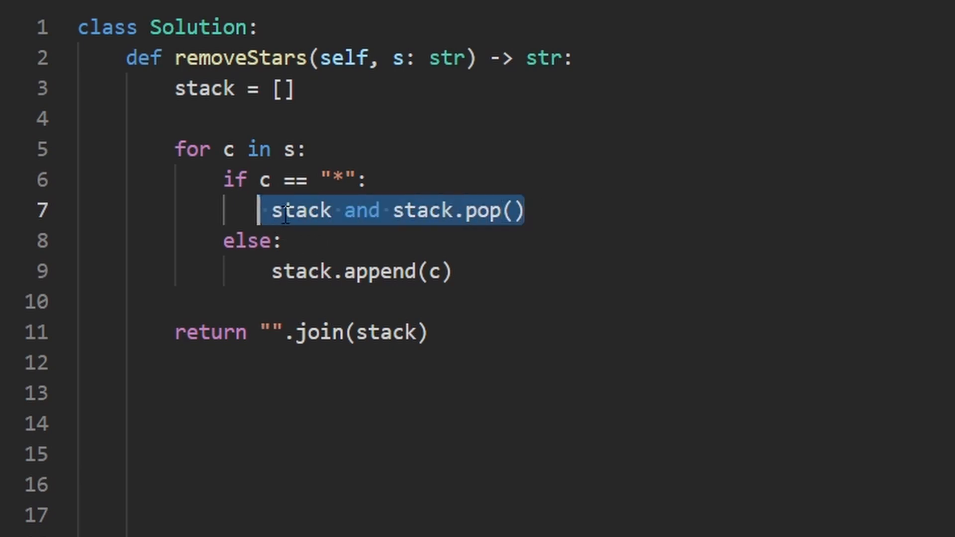
click(332, 211)
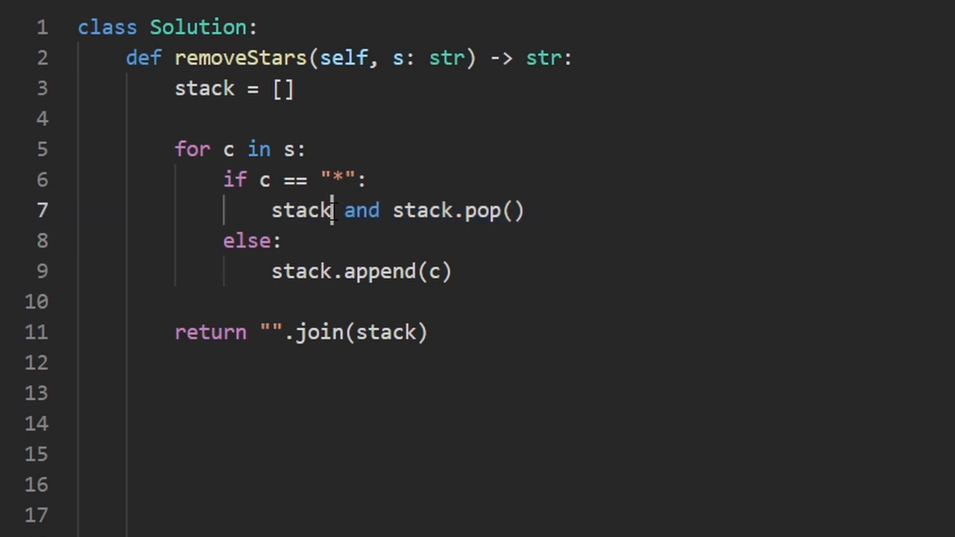
double_click(302, 210)
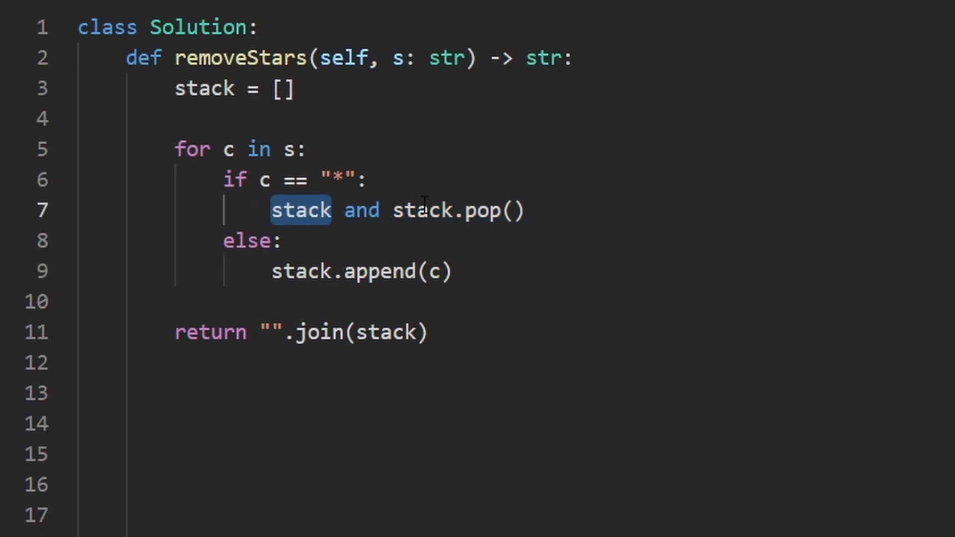